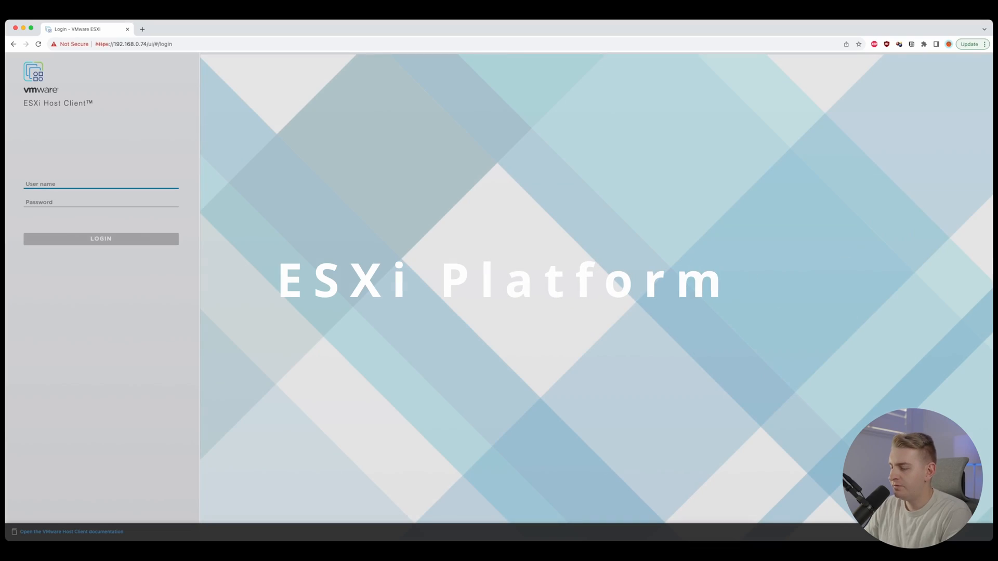
- Sign in to the ESXi host as root and reach the host summary page
text(root)
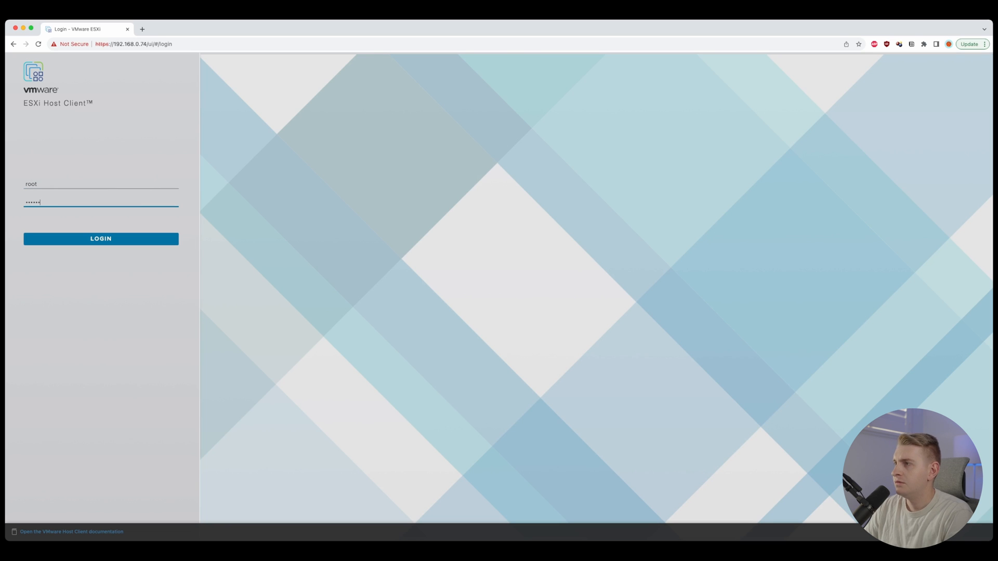
click(101, 239)
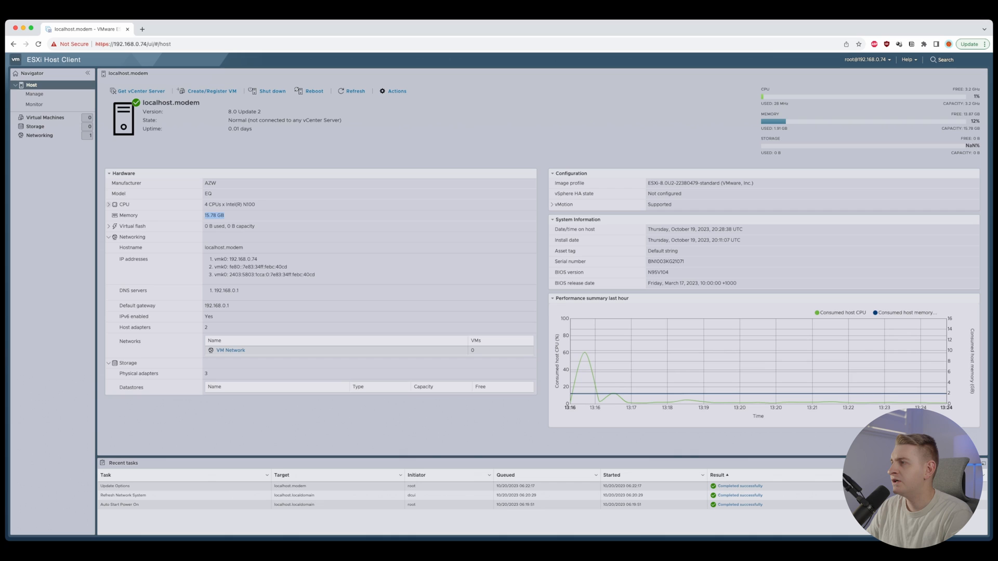
- Expand the host's CPU details, then view its physical NICs (vmnic0 up, vmnic1 down)
click(108, 203)
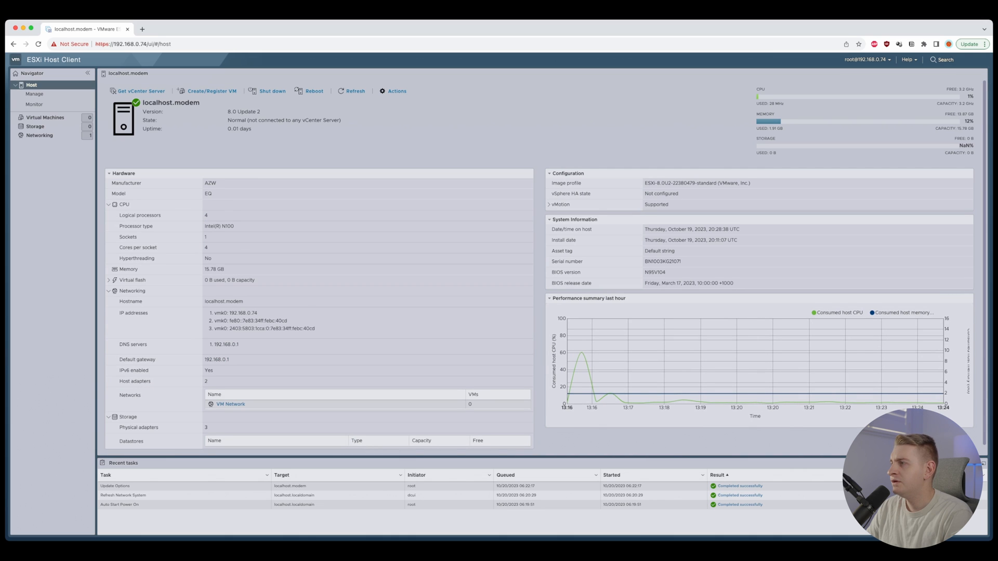
click(45, 118)
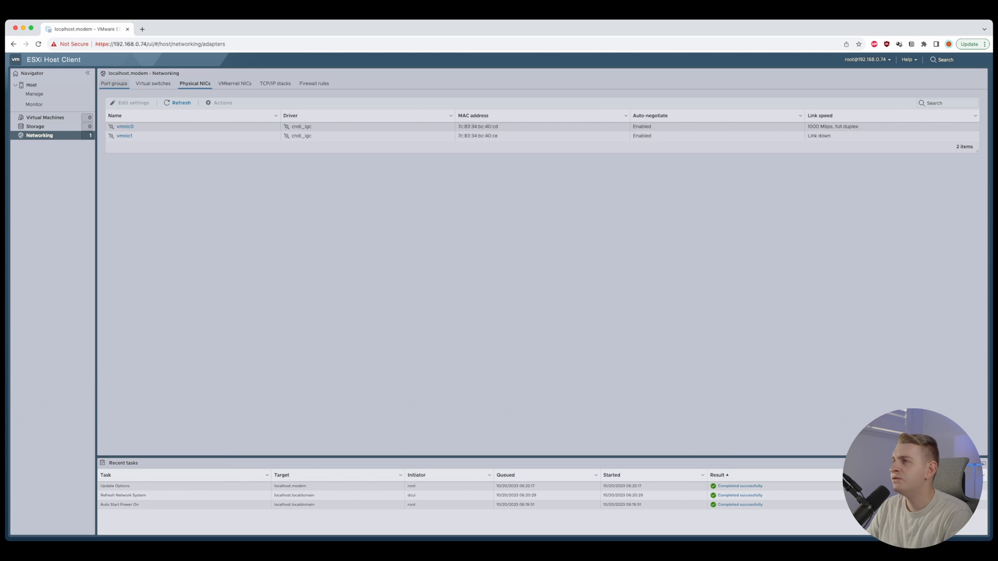
- List the host's storage devices and select the 476.94 GB NVMe SSD
click(34, 126)
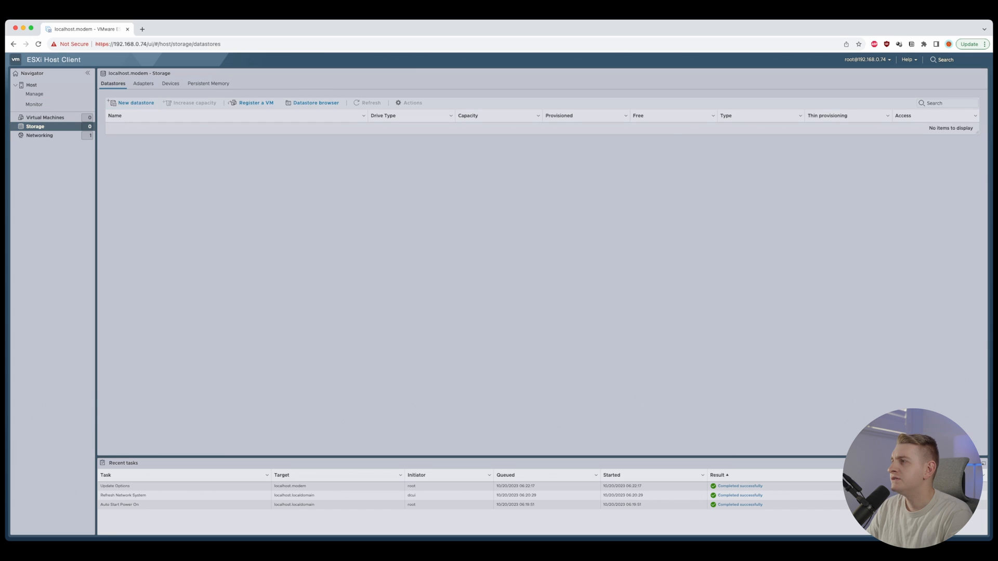
click(170, 83)
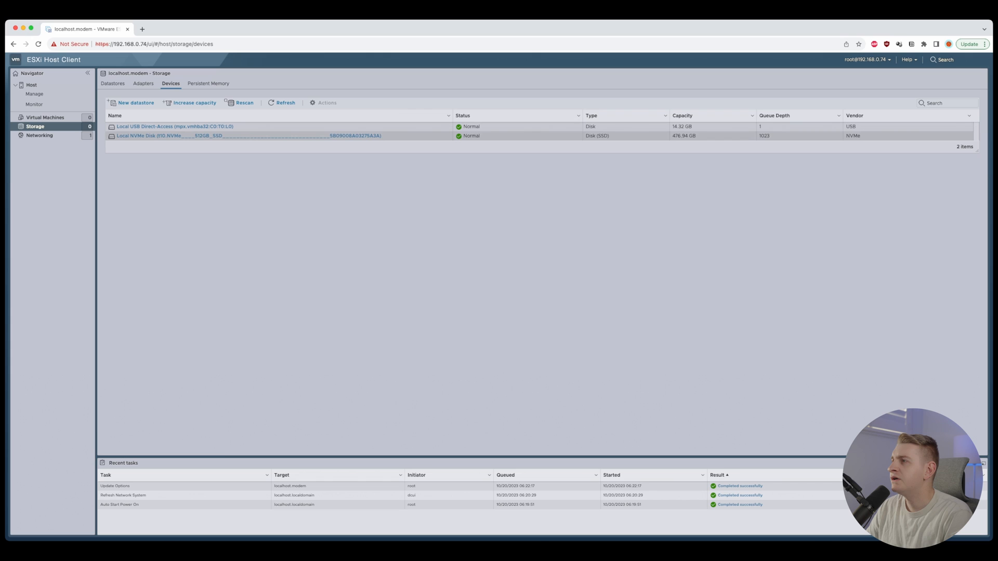
click(132, 103)
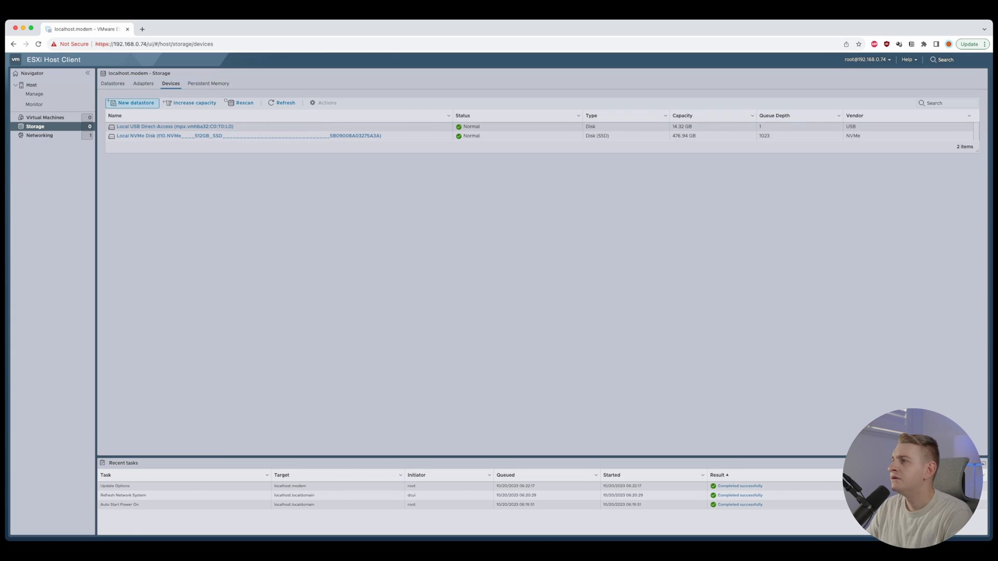
- Start a new datastore named NVME on the NVMe SSD
click(134, 103)
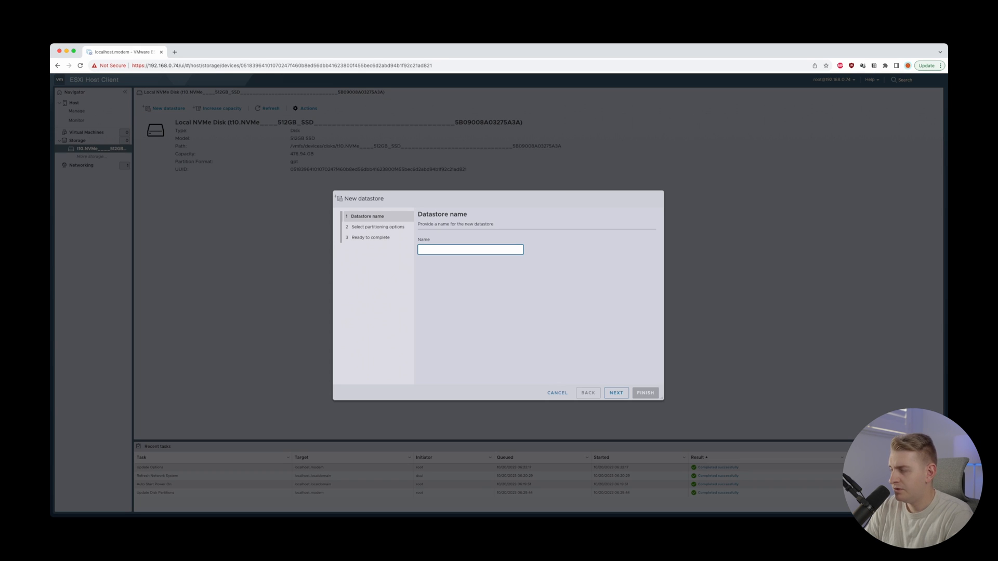
text(NV)
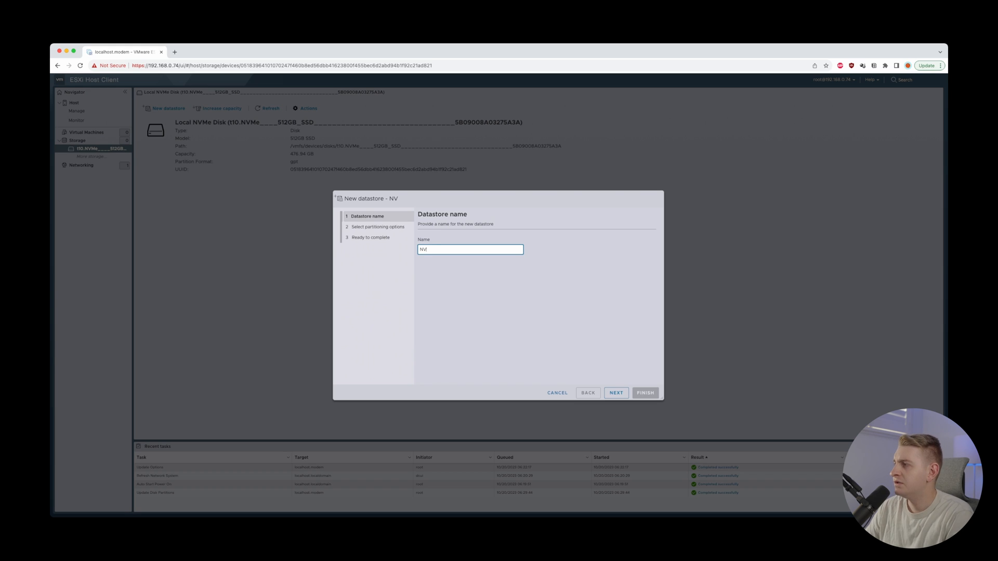
text(ME)
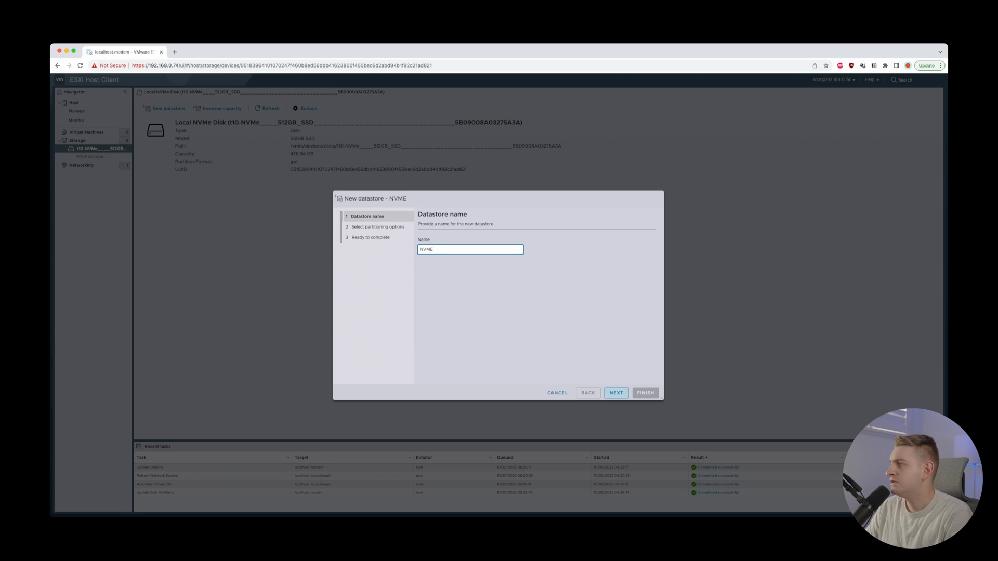
click(614, 393)
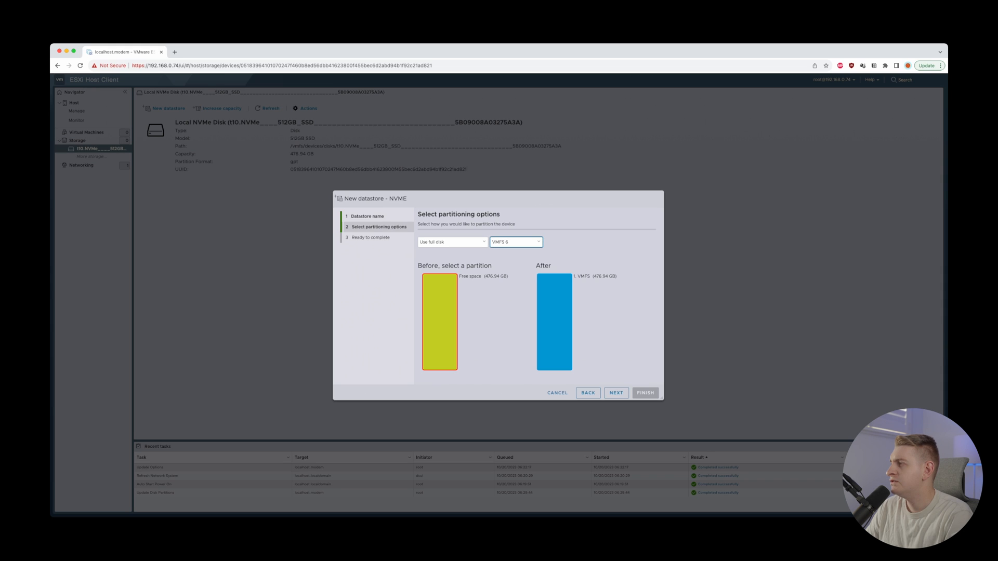
- Accept full-disk VMFS 6 partitioning, finish, and confirm erasing the disk
click(616, 393)
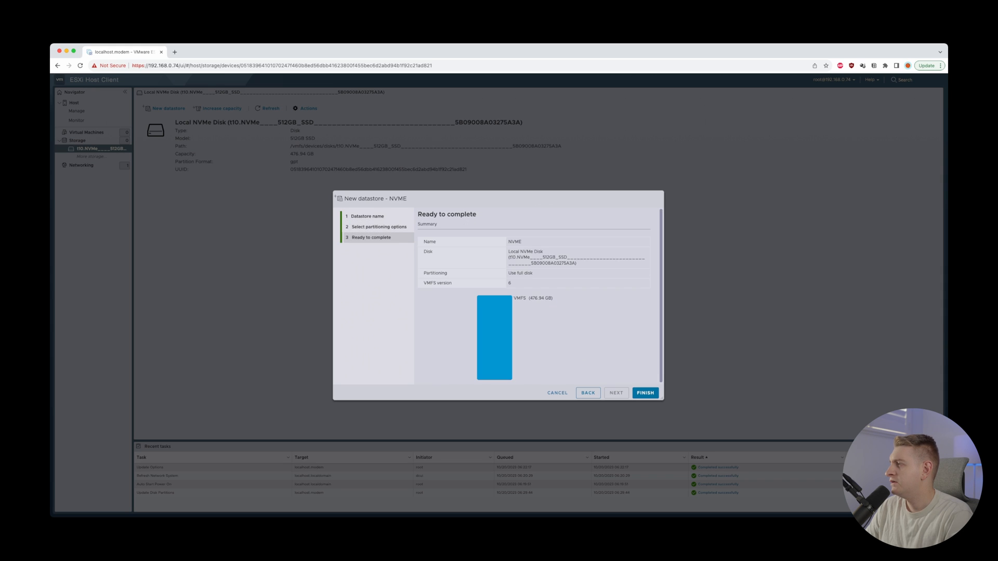
click(644, 393)
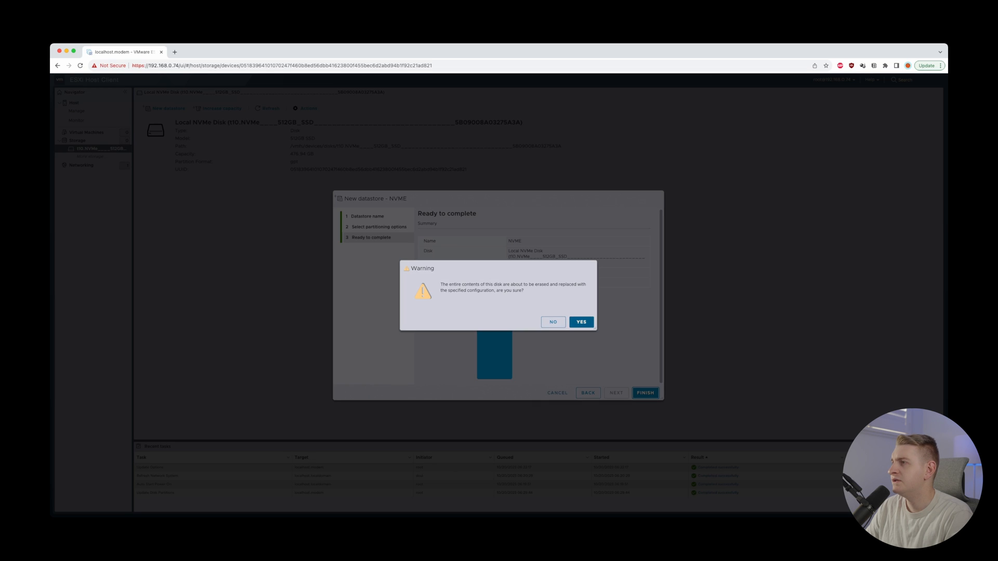
click(580, 322)
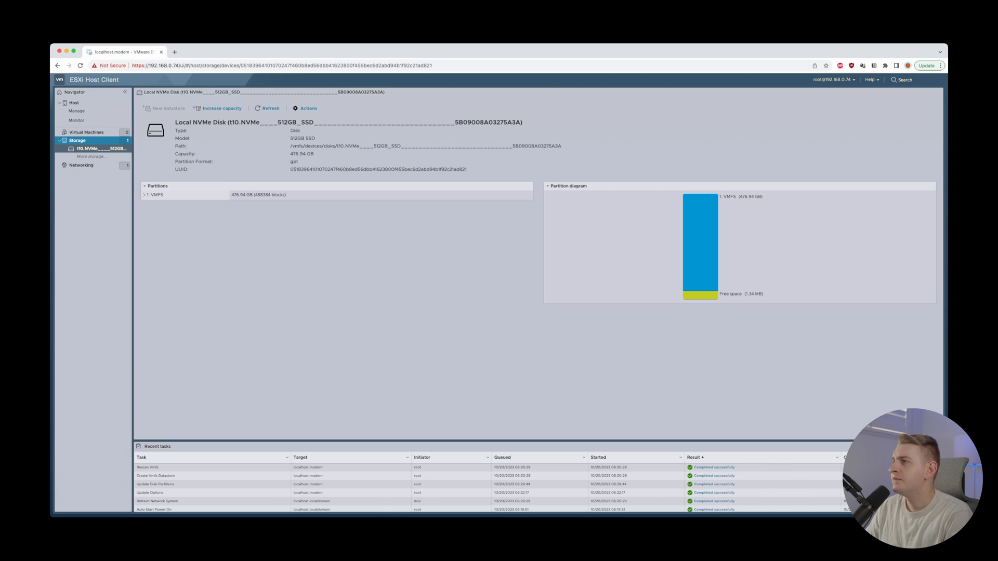
- Verify the NVME datastore in the datastores list, then view the empty virtual machines list
click(77, 140)
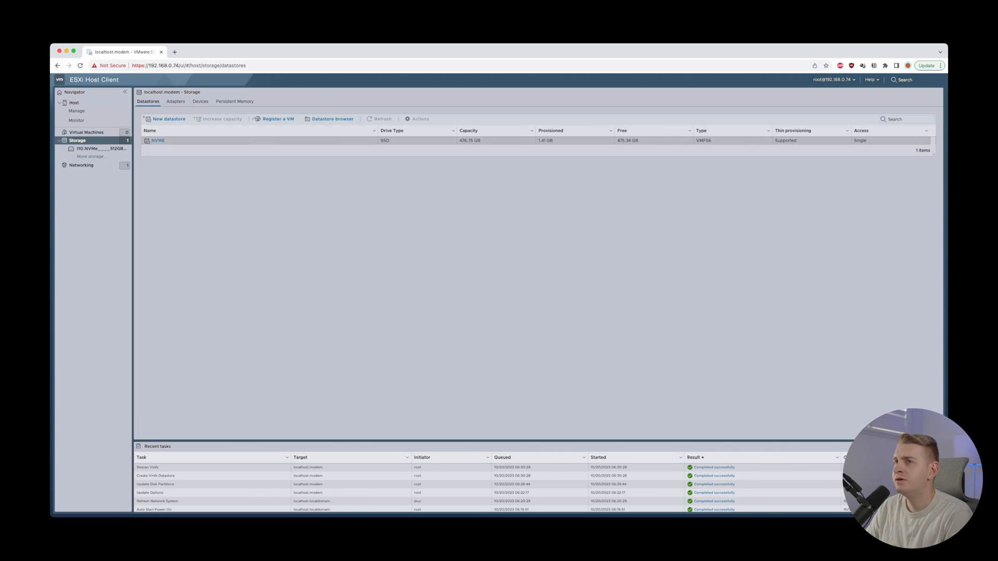
click(76, 111)
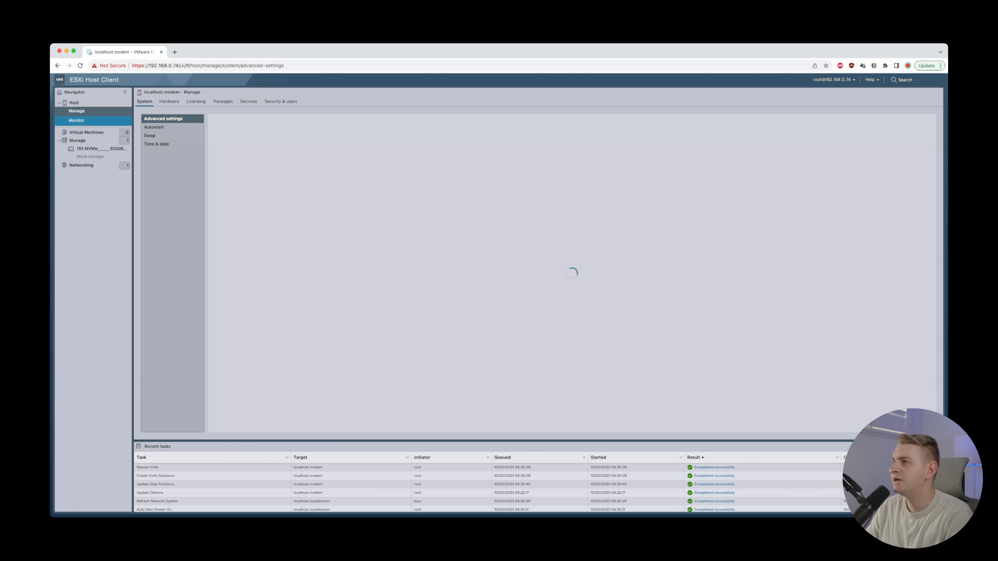
click(86, 132)
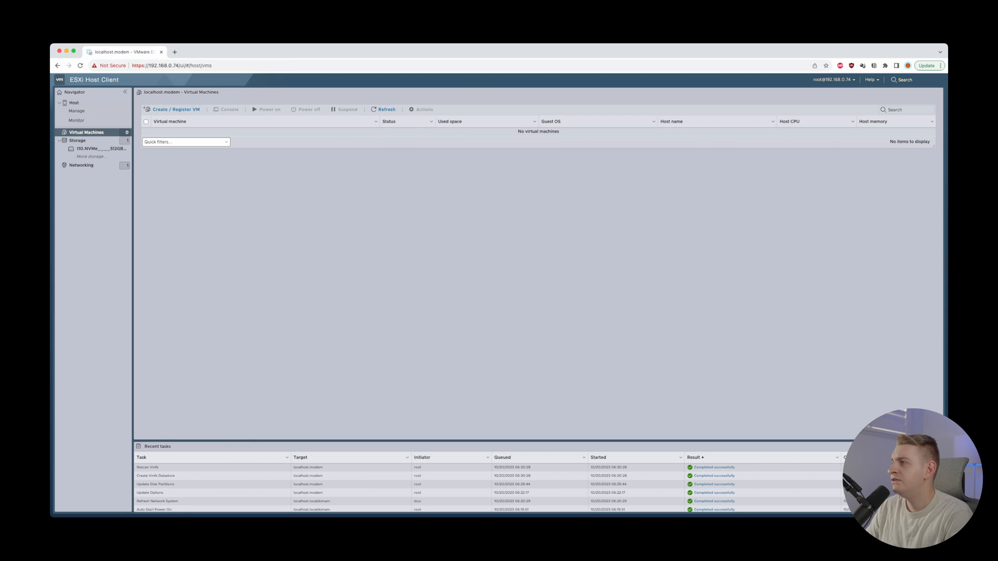
click(176, 109)
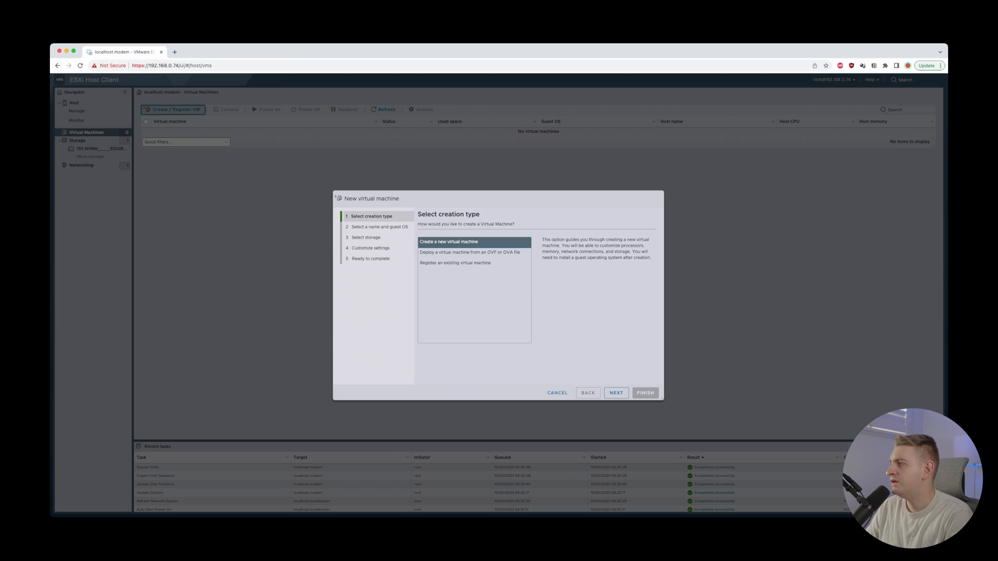
click(615, 393)
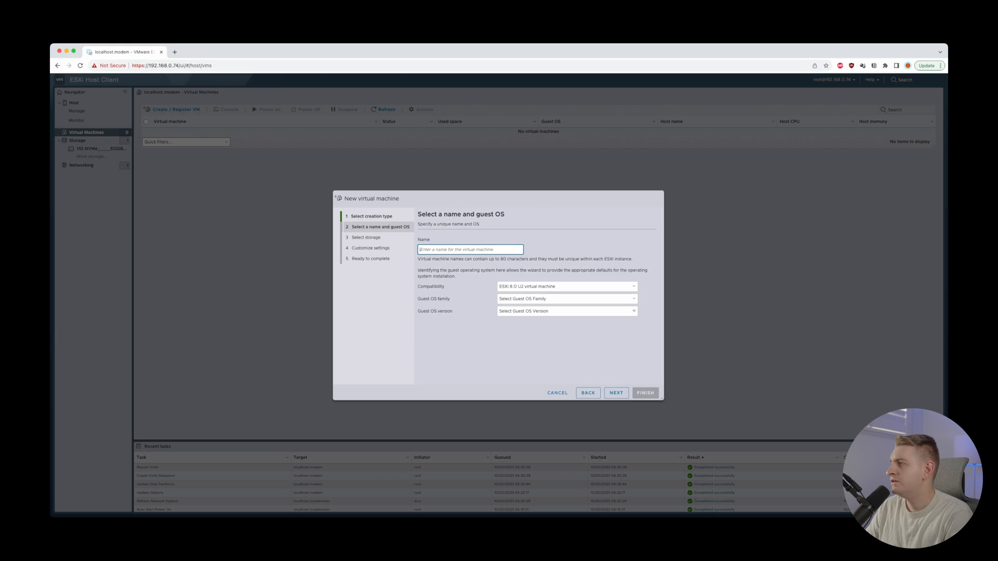
click(614, 392)
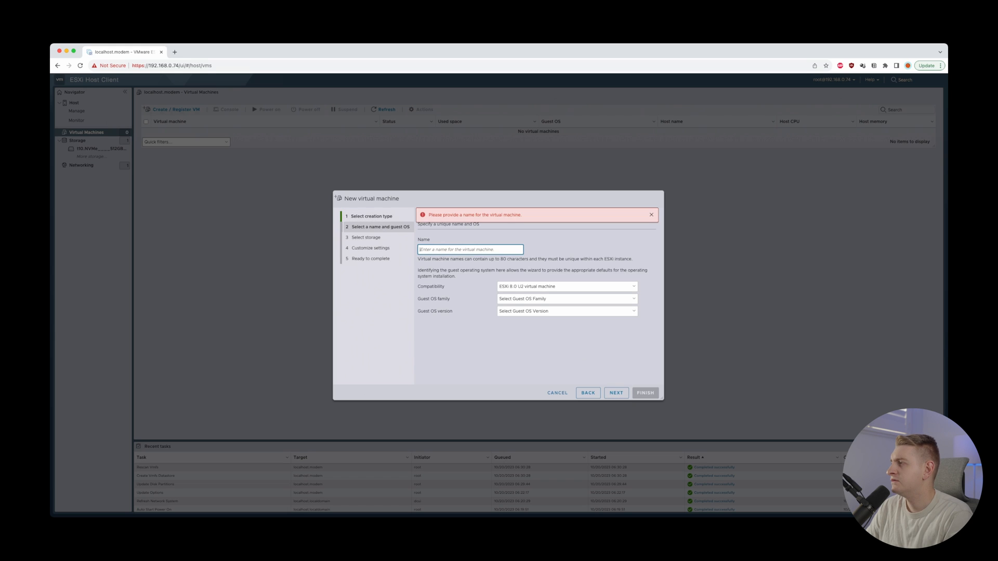
text(trest)
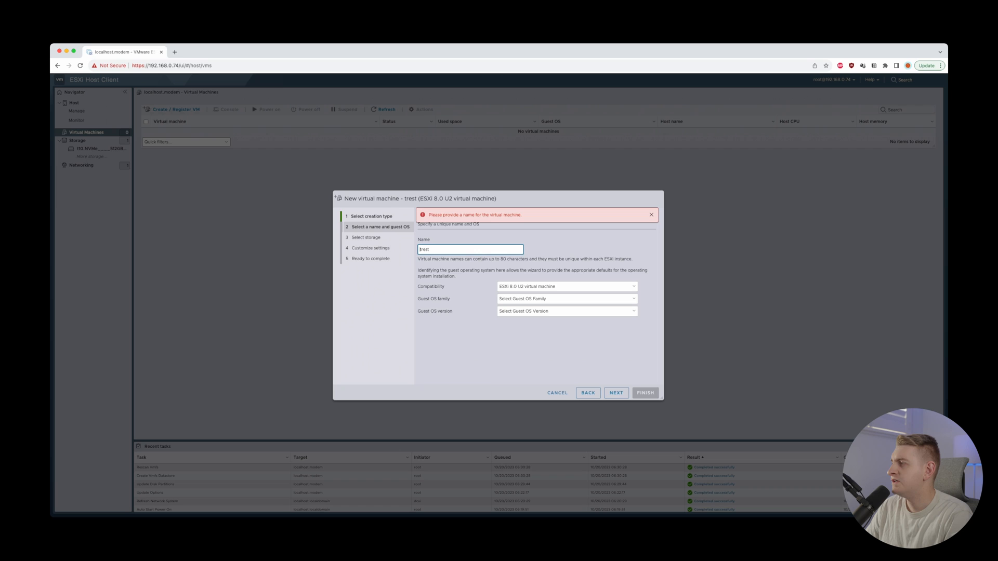
click(616, 393)
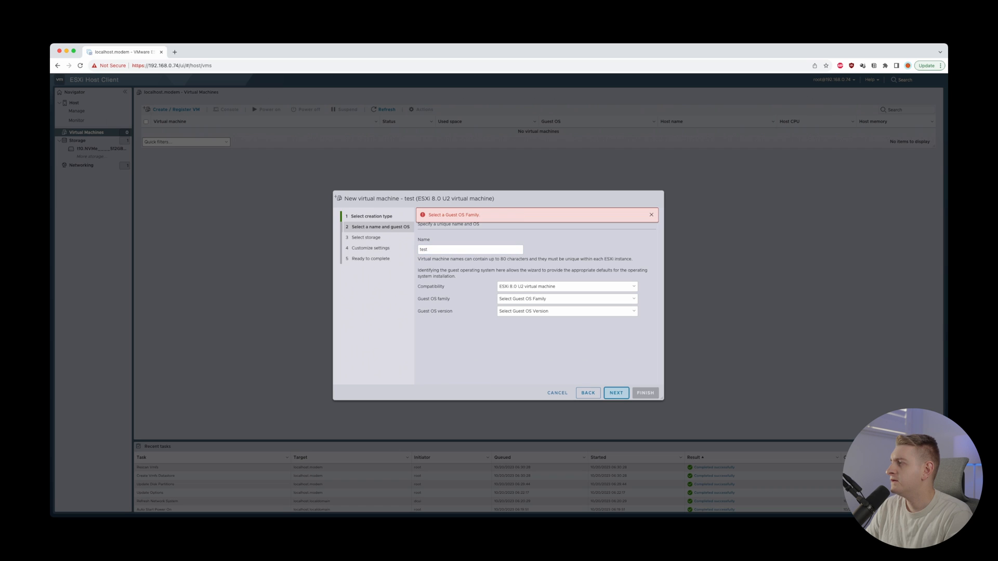
click(566, 299)
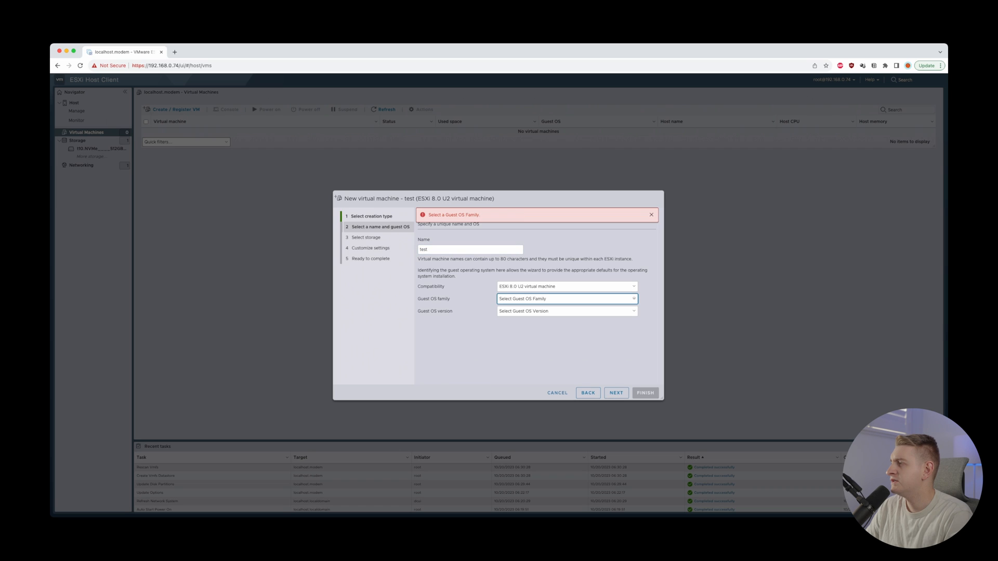
click(566, 298)
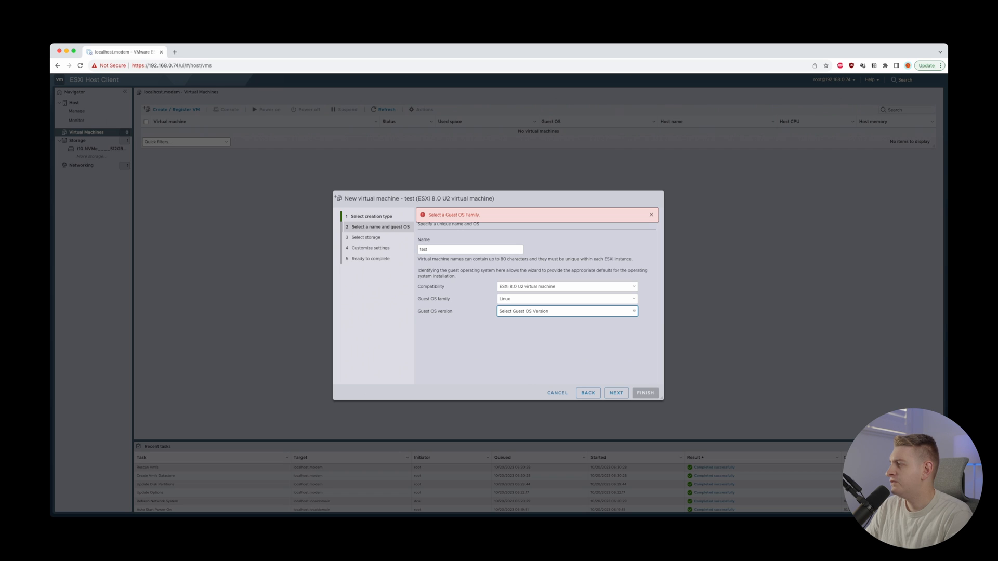
click(614, 393)
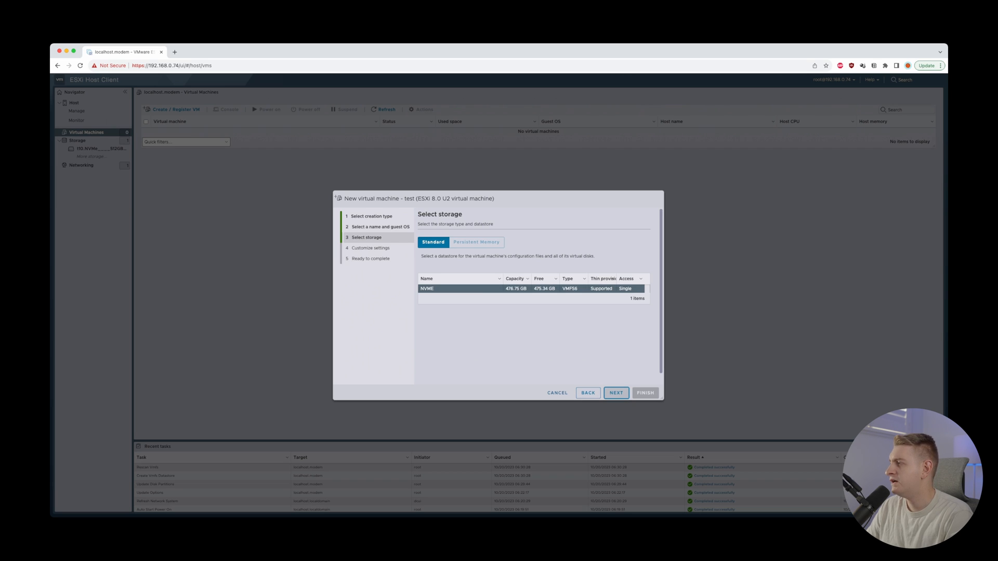
click(556, 393)
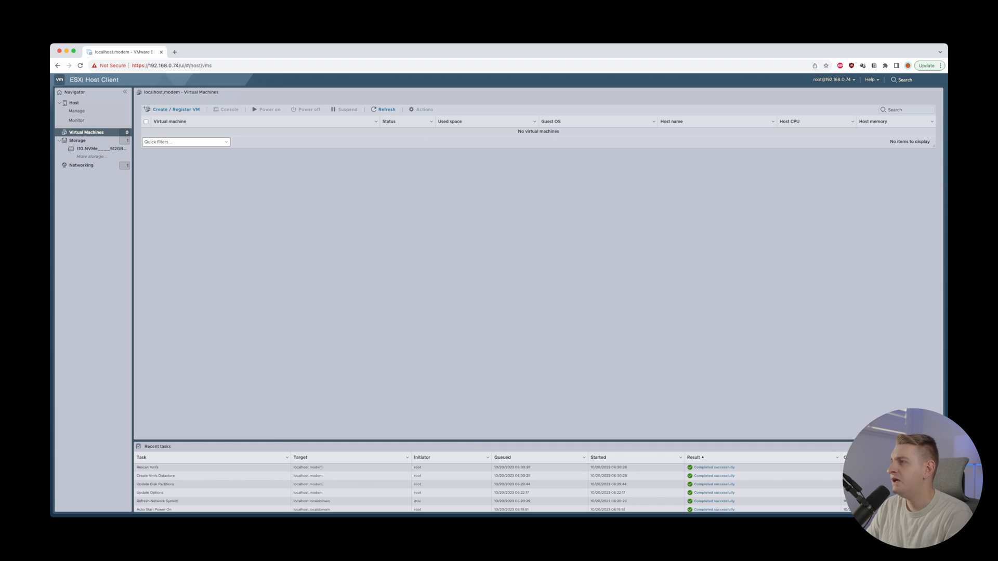